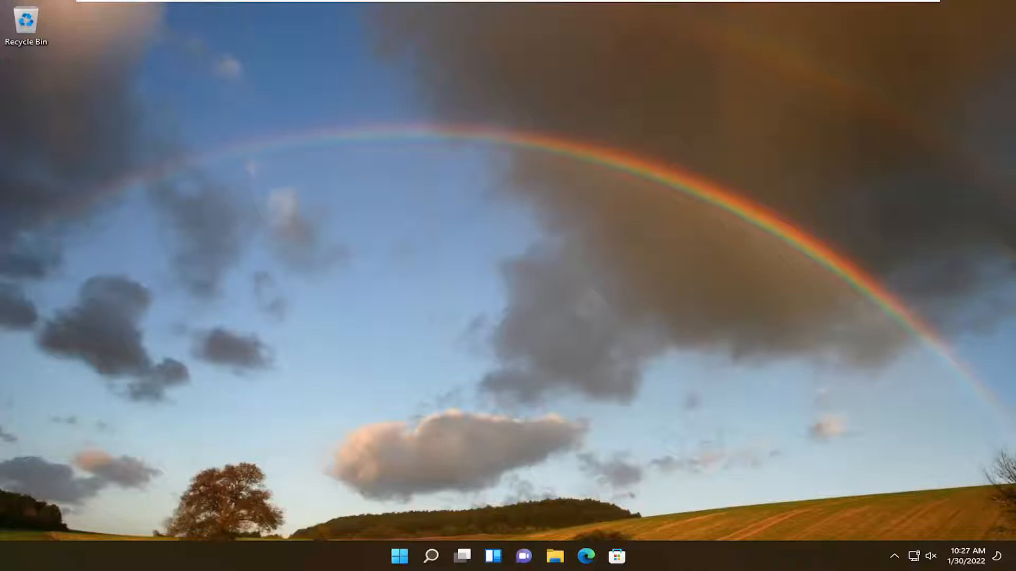
mouse_move(431, 556)
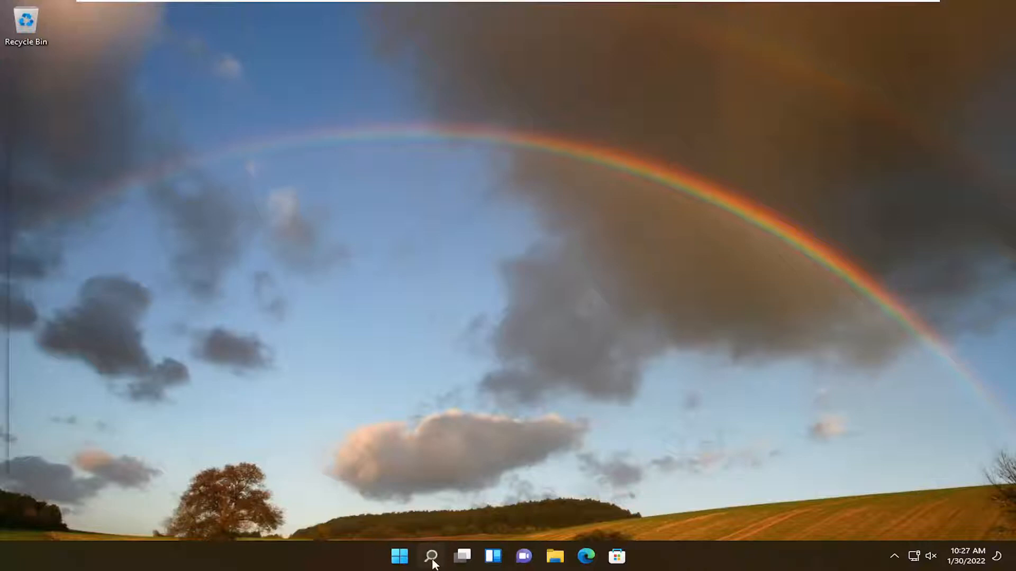
Step: Search 'programs' and open Add or remove programs
text(programs)
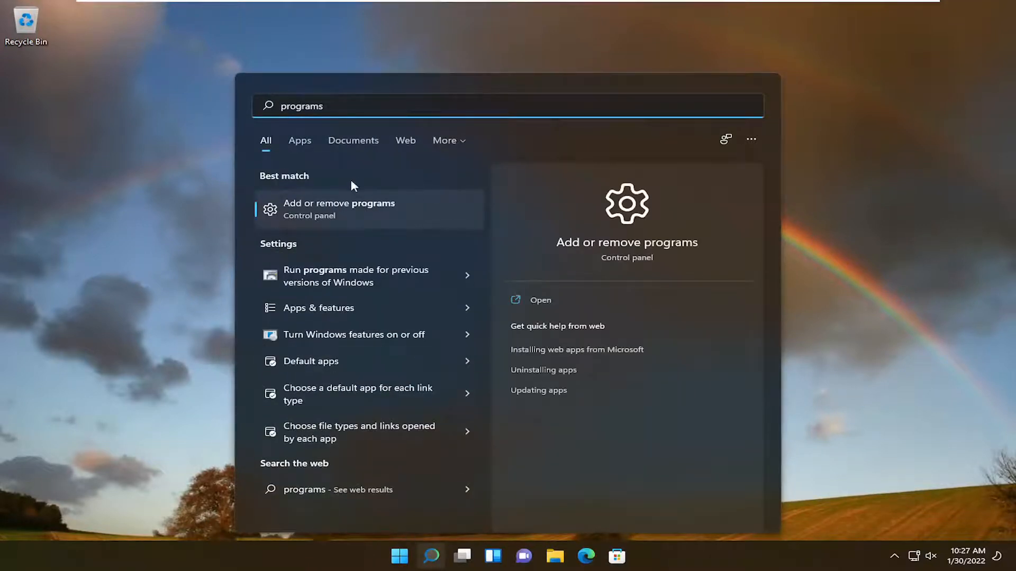
click(338, 208)
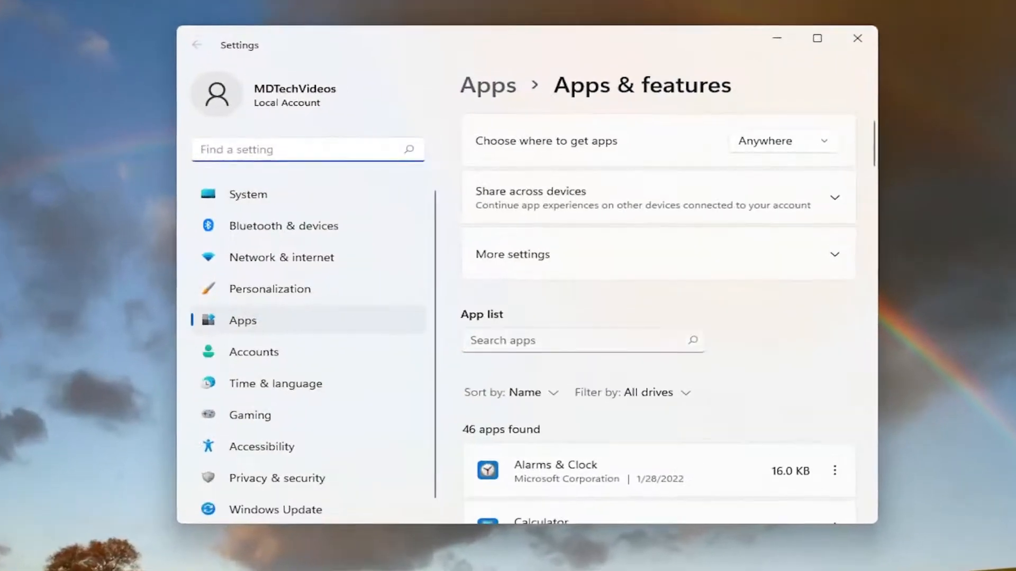
Step: Filter the app list for 'xbox' and open the Xbox app's advanced options
text(xbox)
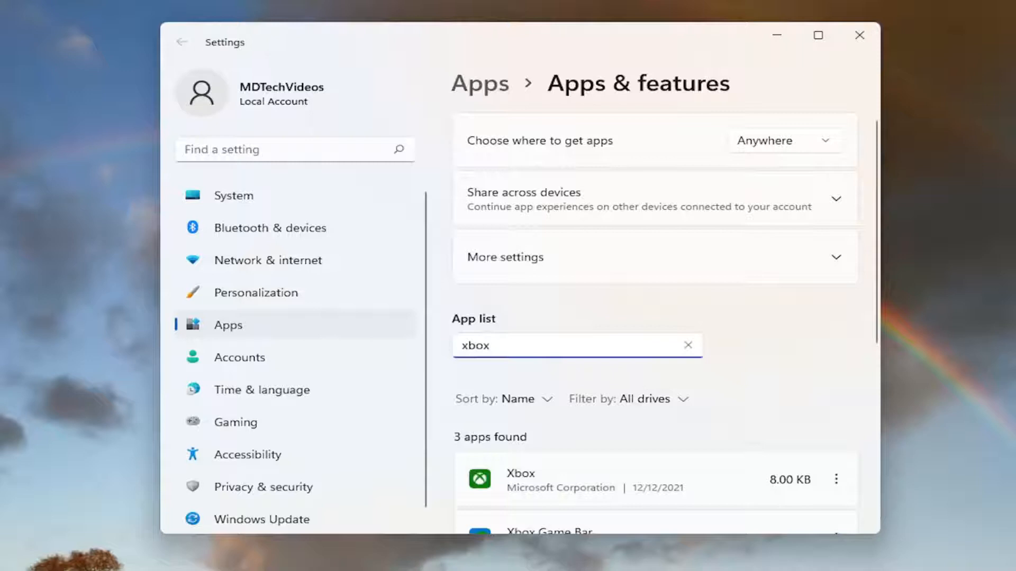
scroll(down, 3)
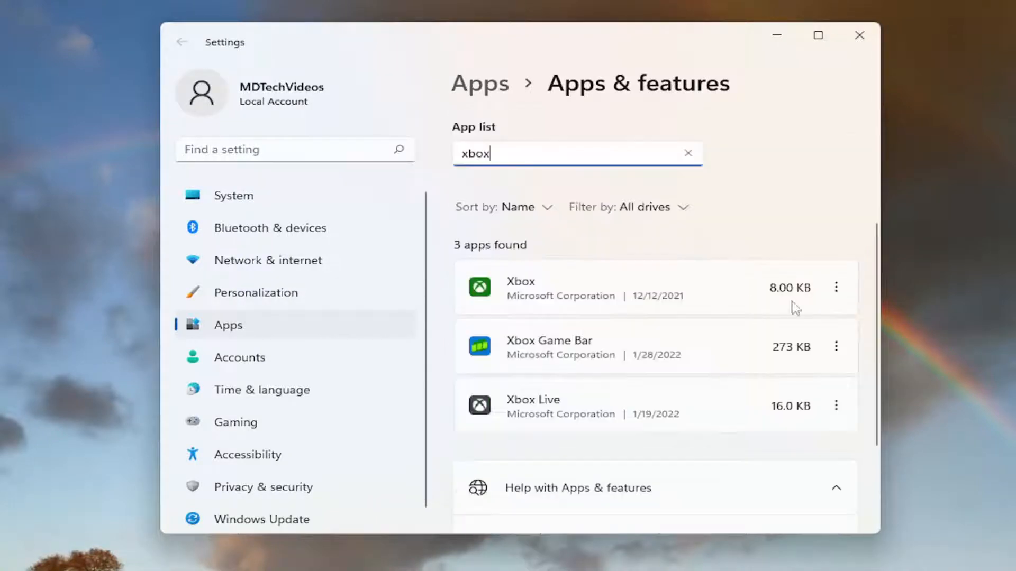
click(837, 287)
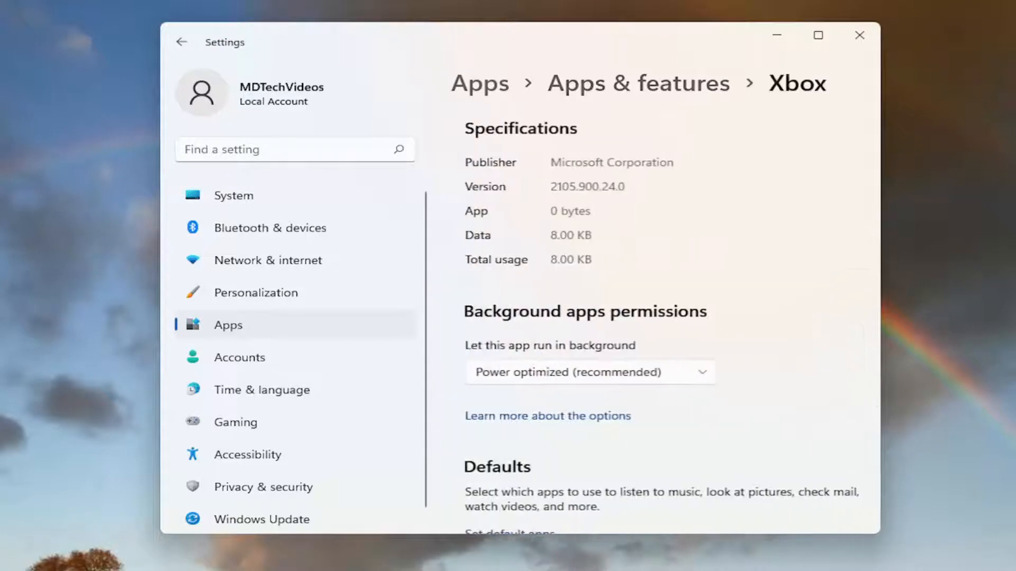
Step: Repair the Xbox app from its Reset section on the advanced options page
scroll(down, 3)
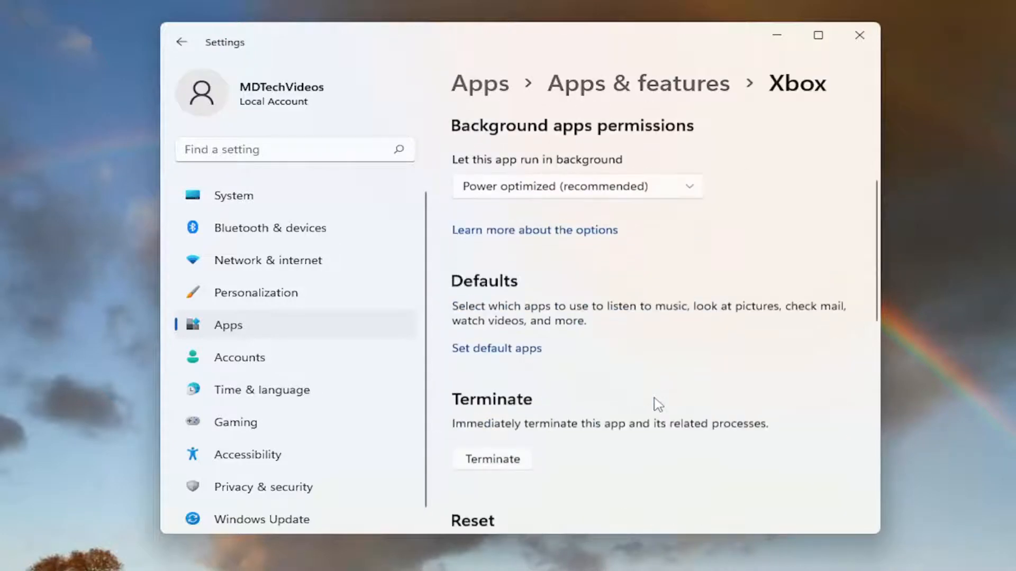
scroll(down, 3)
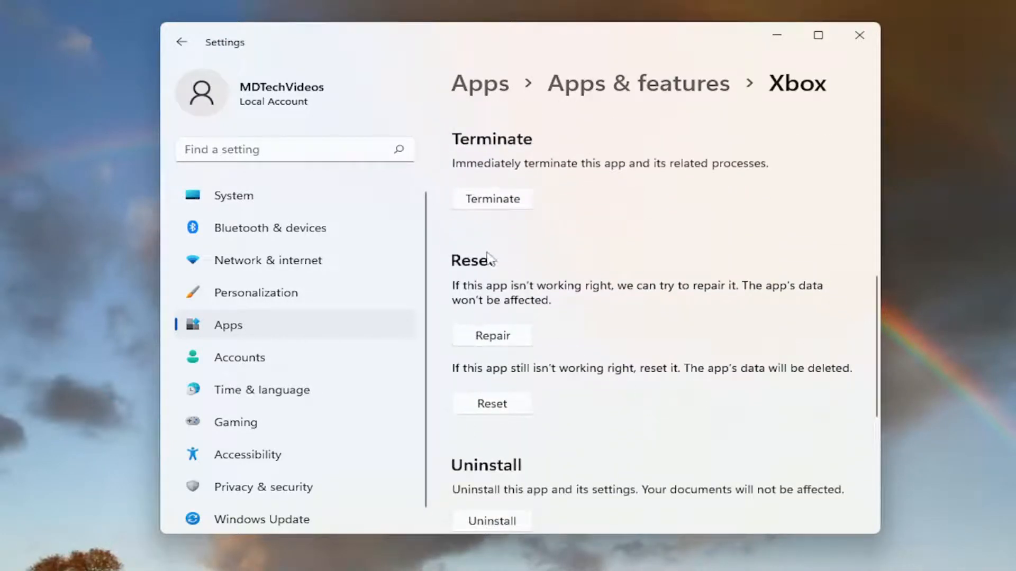
mouse_move(491, 302)
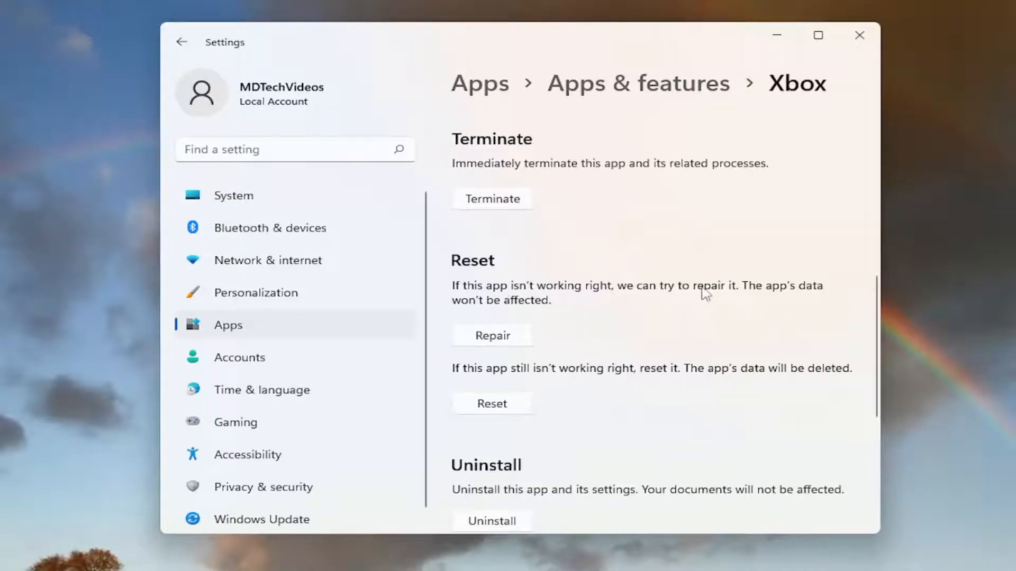
mouse_move(491, 336)
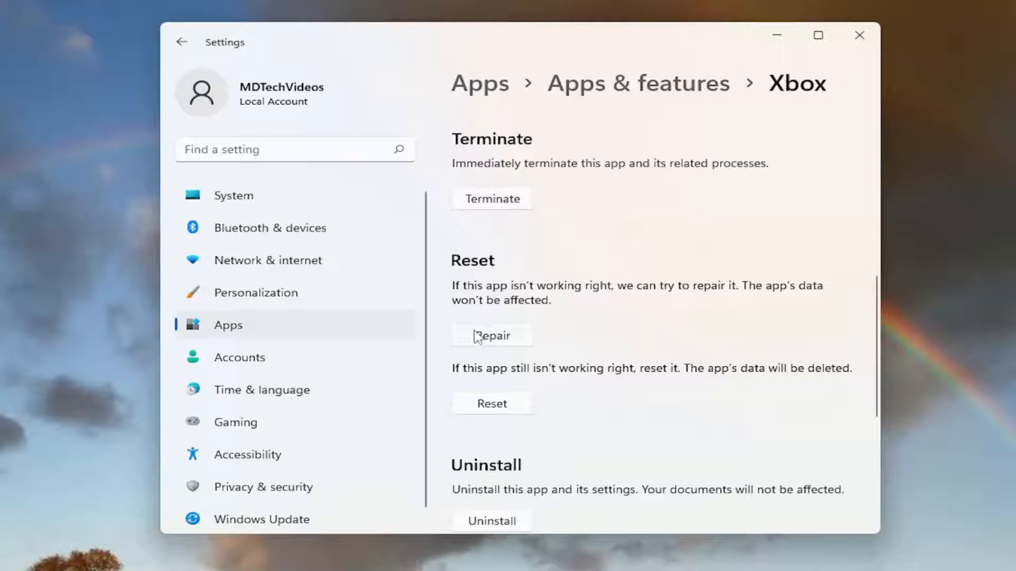
click(491, 335)
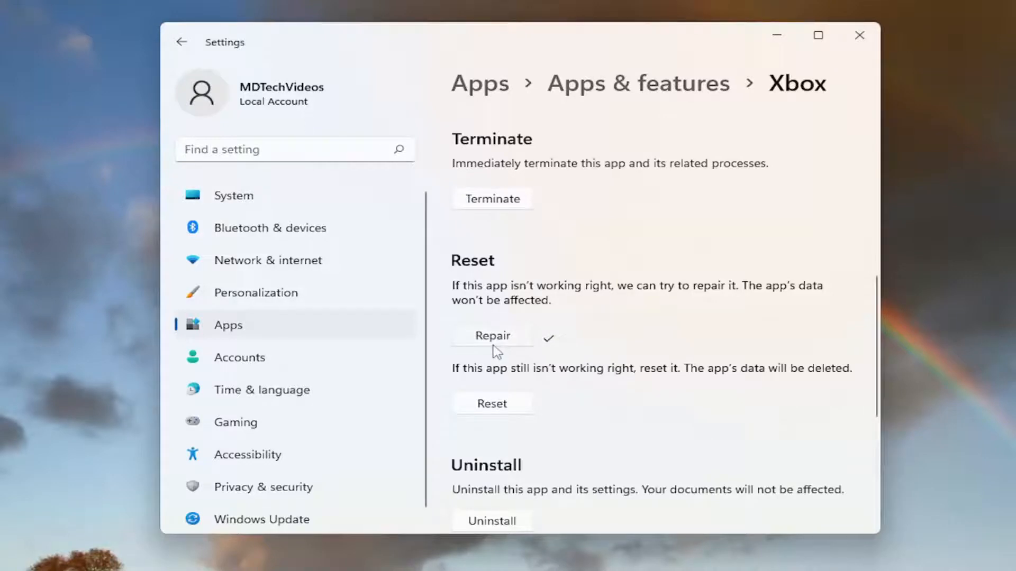
mouse_move(439, 403)
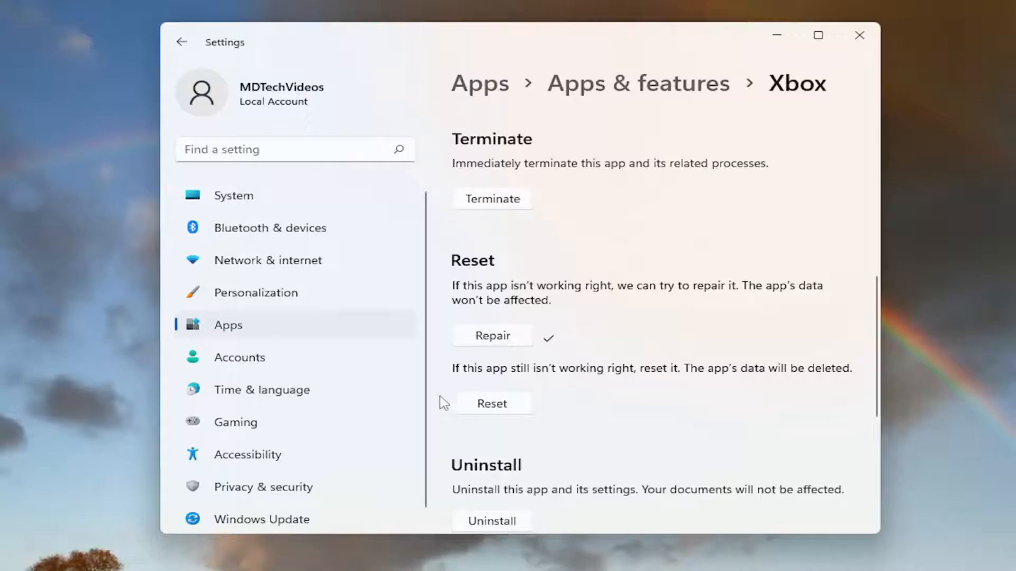
mouse_move(540, 380)
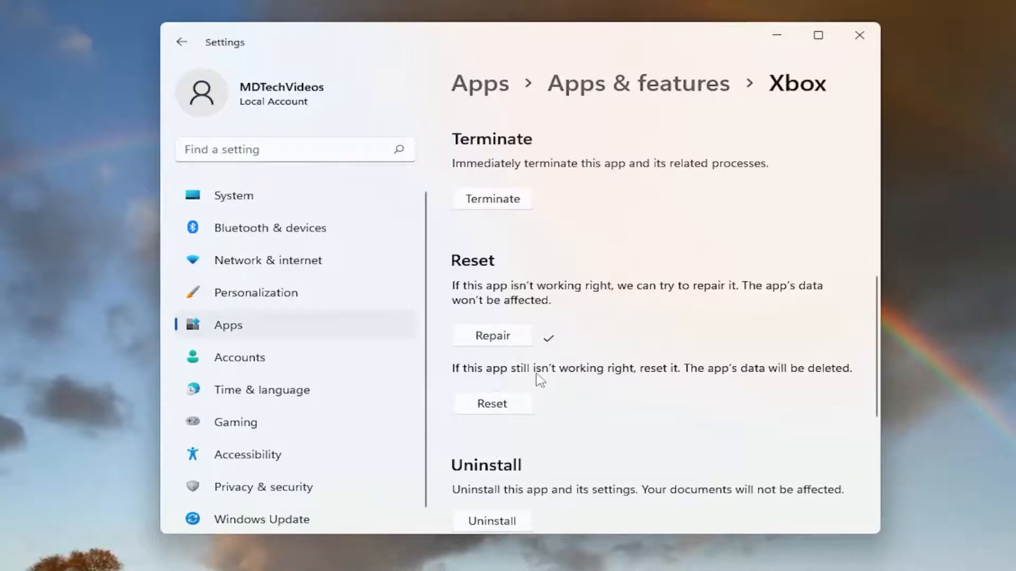
mouse_move(682, 383)
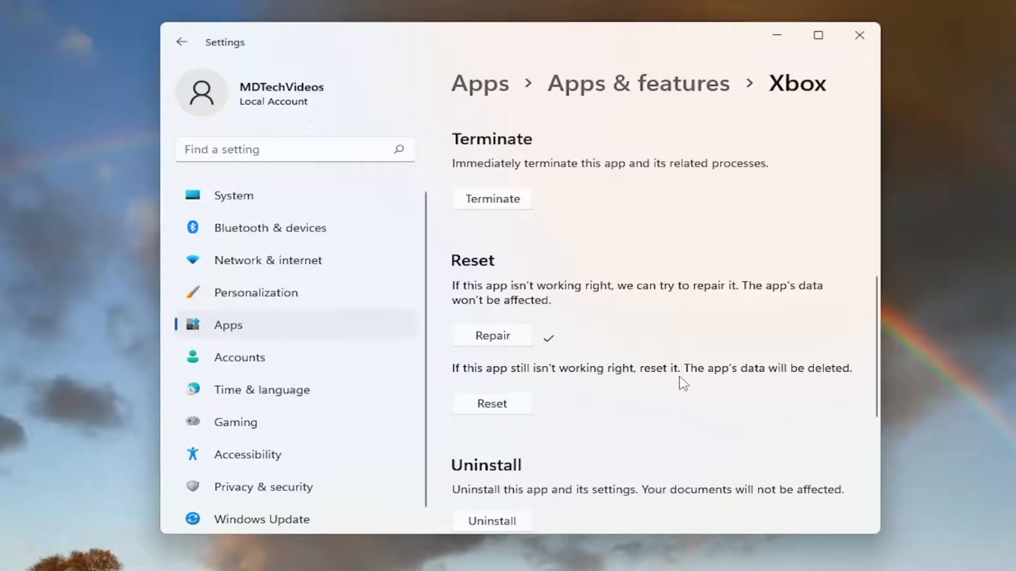
mouse_move(785, 369)
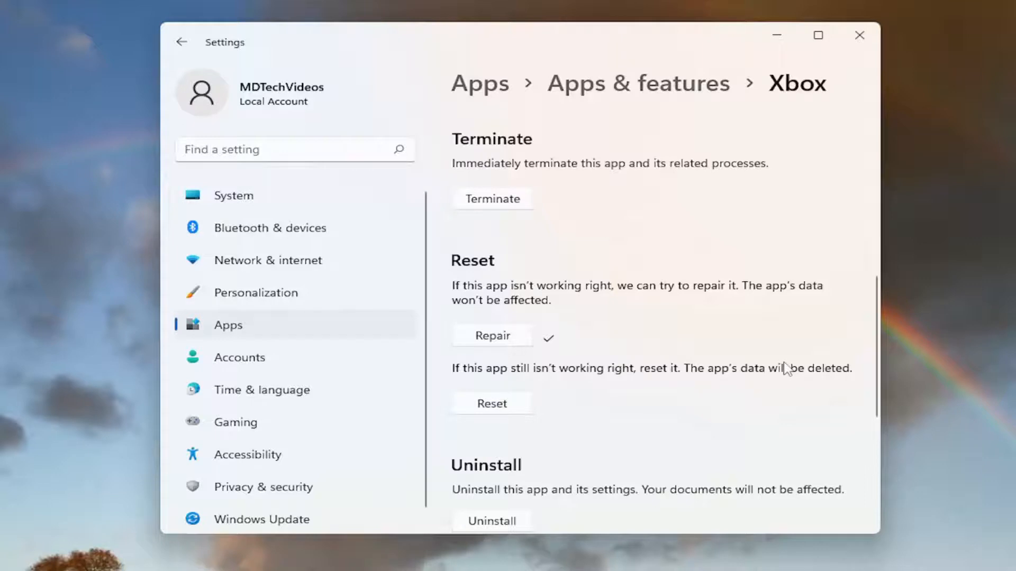
mouse_move(789, 355)
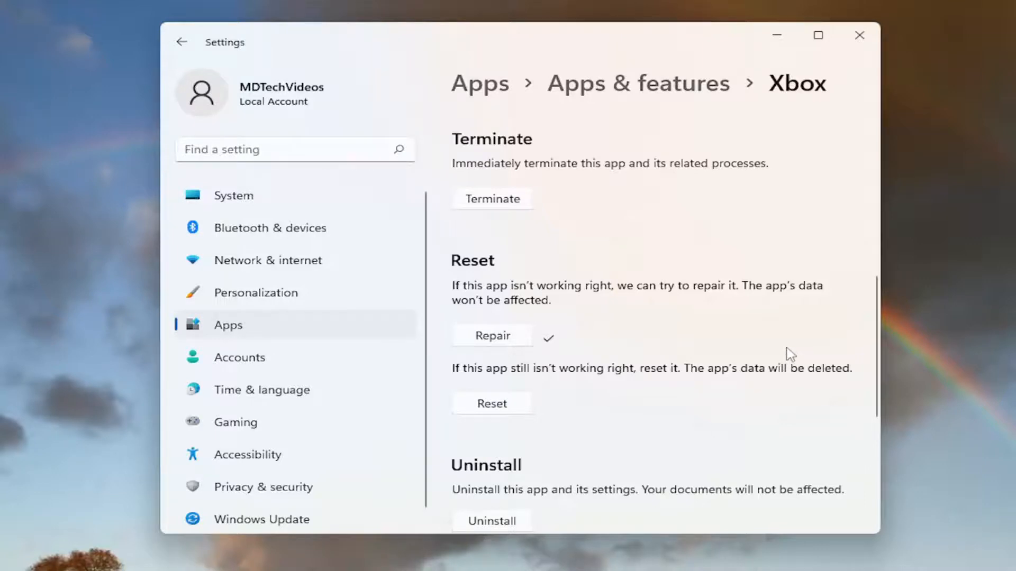
mouse_move(760, 396)
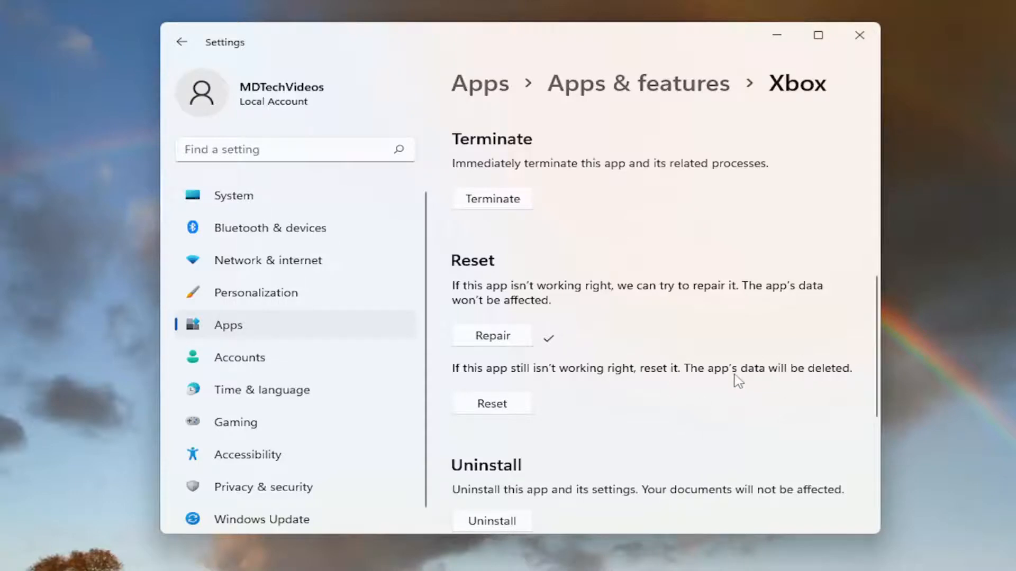
mouse_move(758, 397)
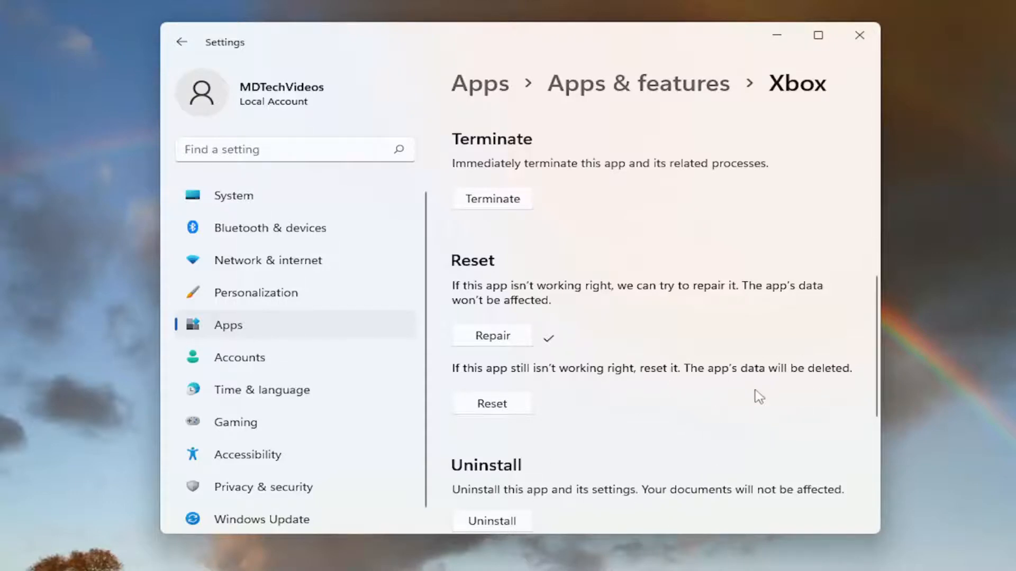
mouse_move(782, 390)
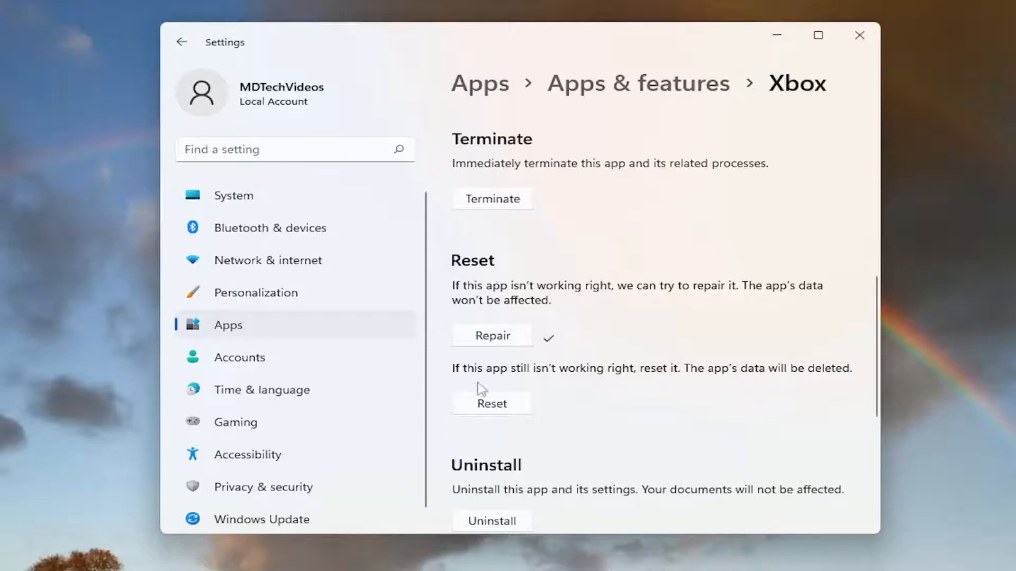
Step: Reset the Xbox app, confirm deleting its data, and close Settings
click(491, 404)
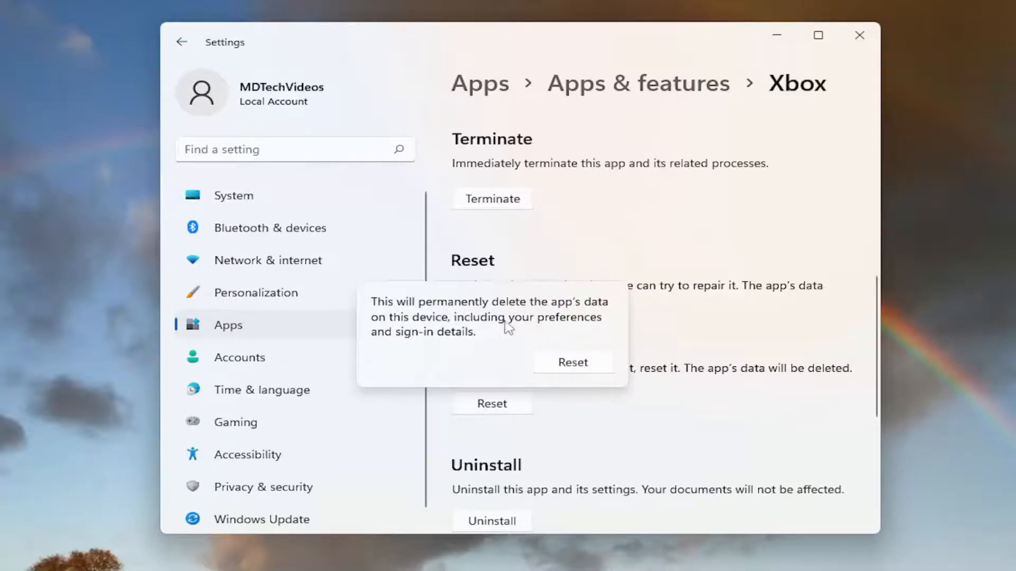
mouse_move(515, 337)
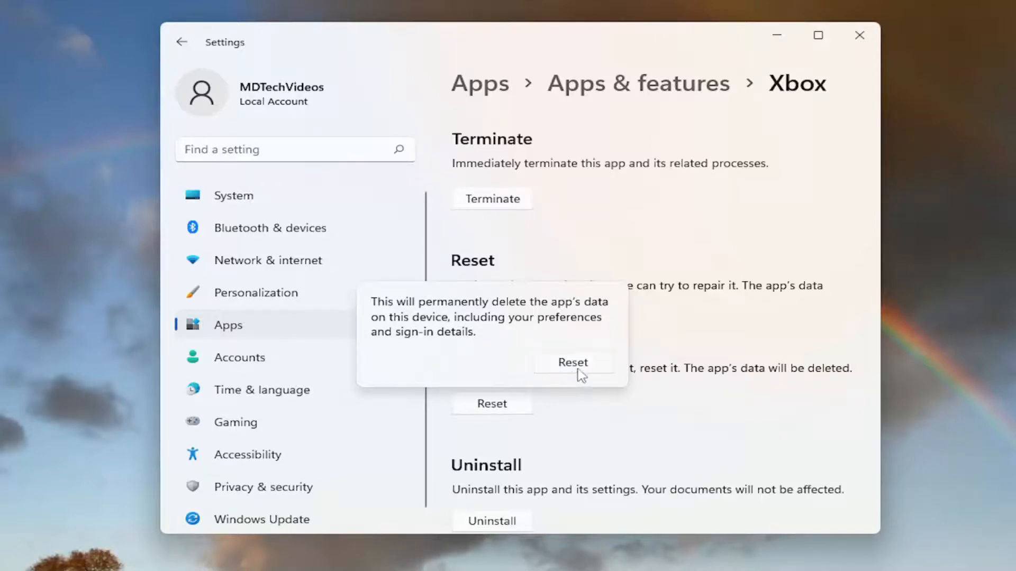
click(572, 362)
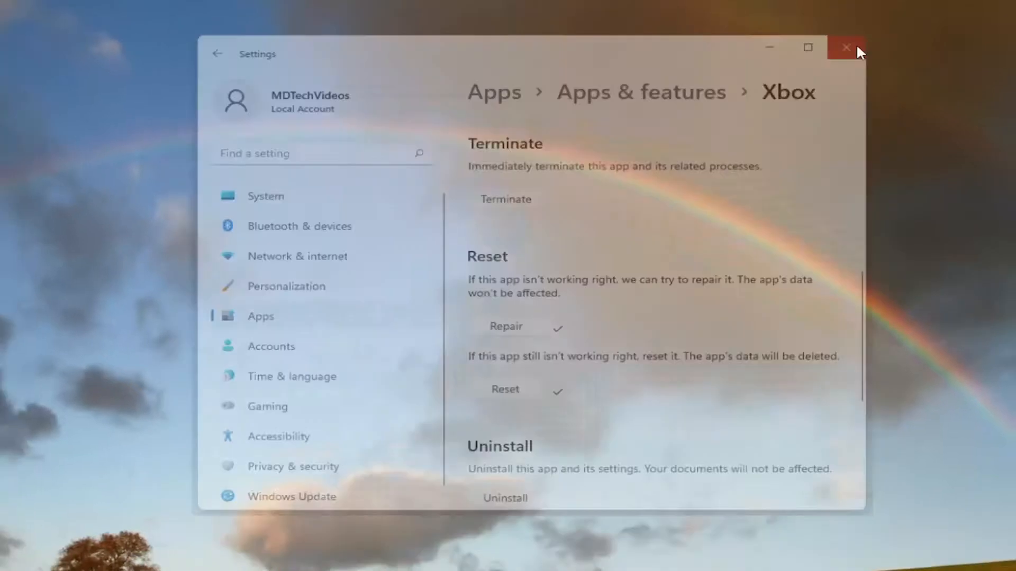
click(845, 48)
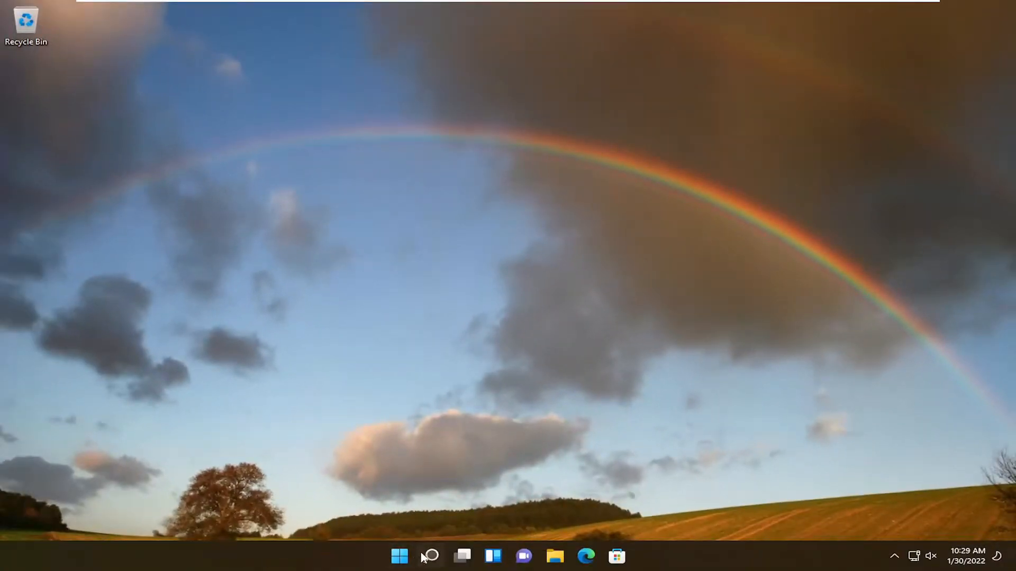
Step: Run wsreset to clear the Store cache, then close the relaunched Microsoft Store
text(wsrese)
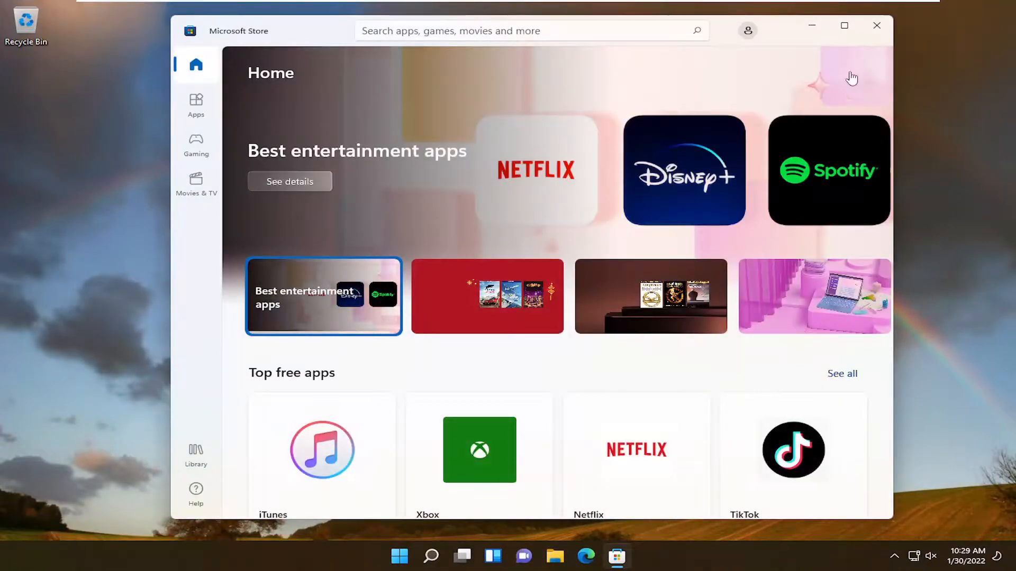
click(877, 26)
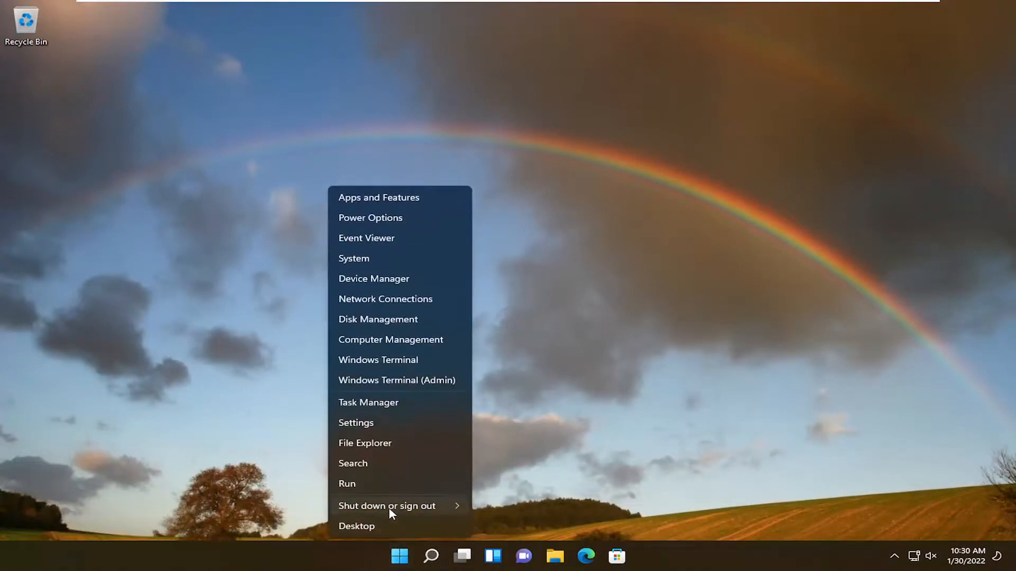
Step: Restart the PC from the shutdown options
click(386, 506)
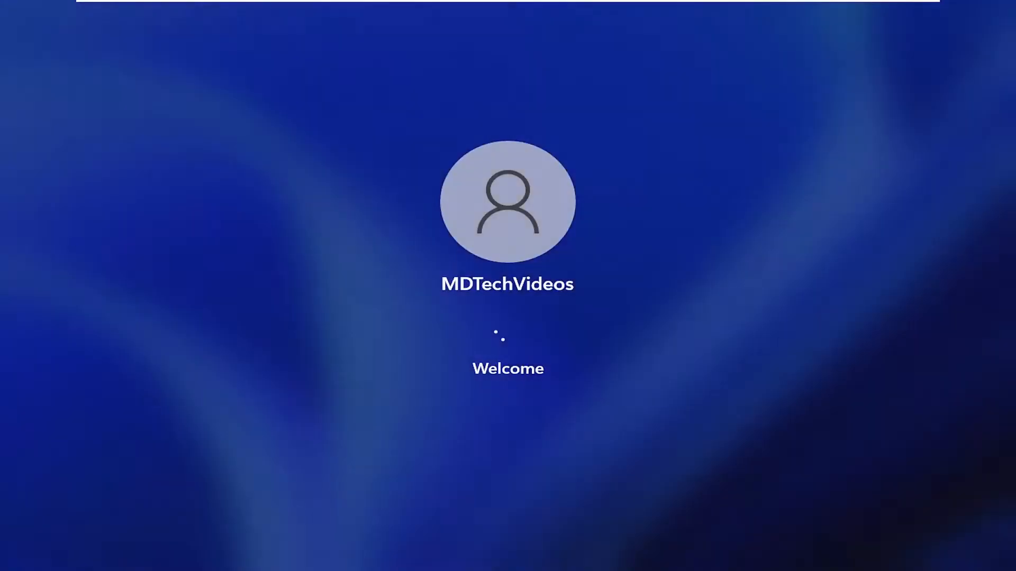